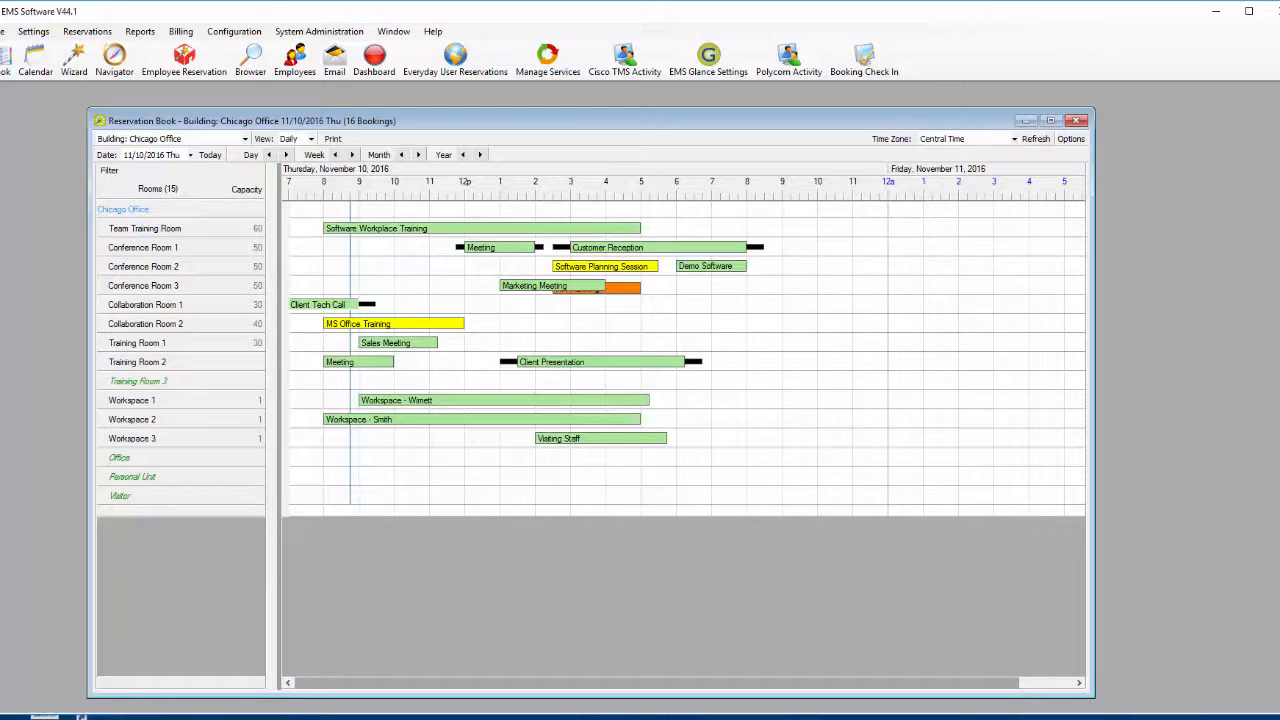
mouse_move(538, 235)
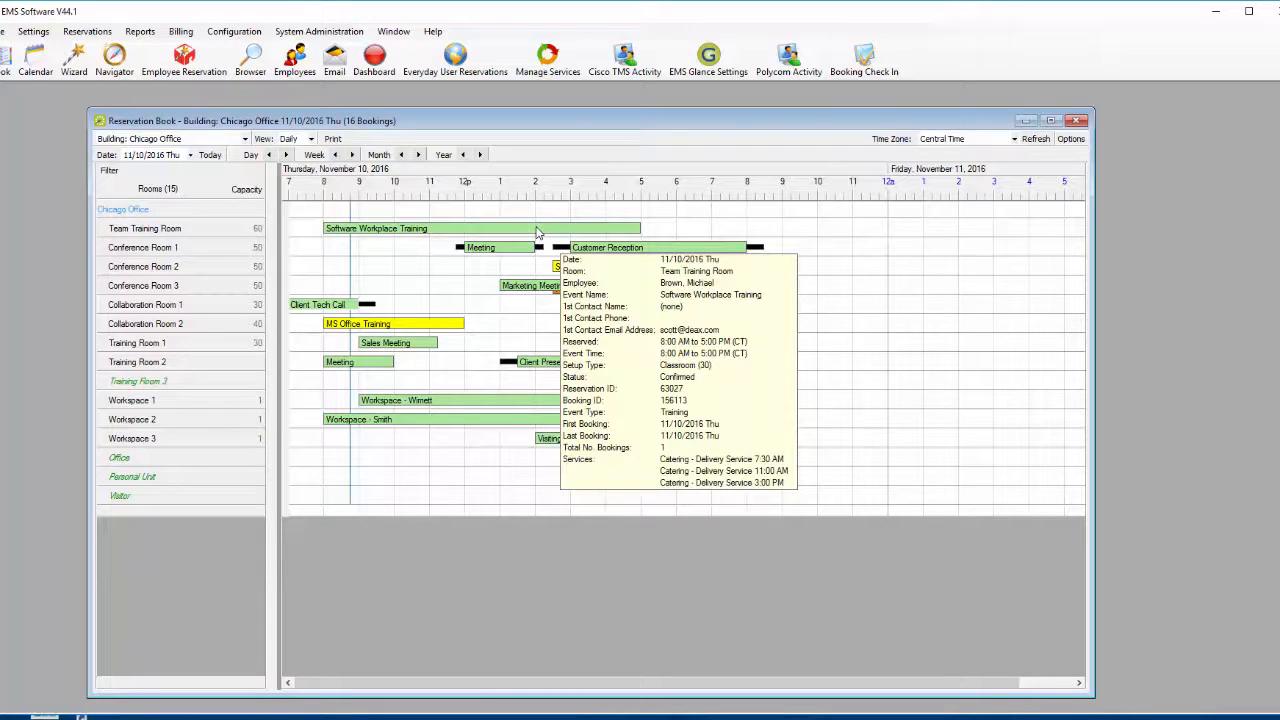
mouse_move(328, 636)
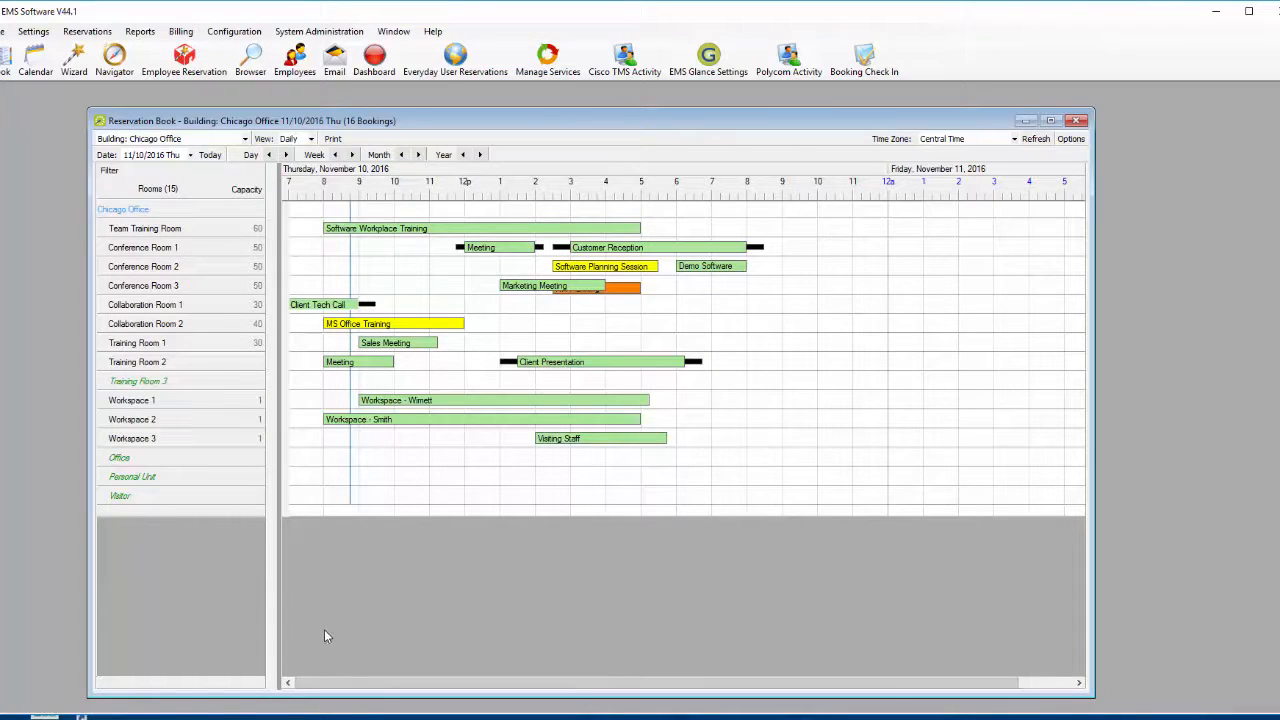
mouse_move(566, 521)
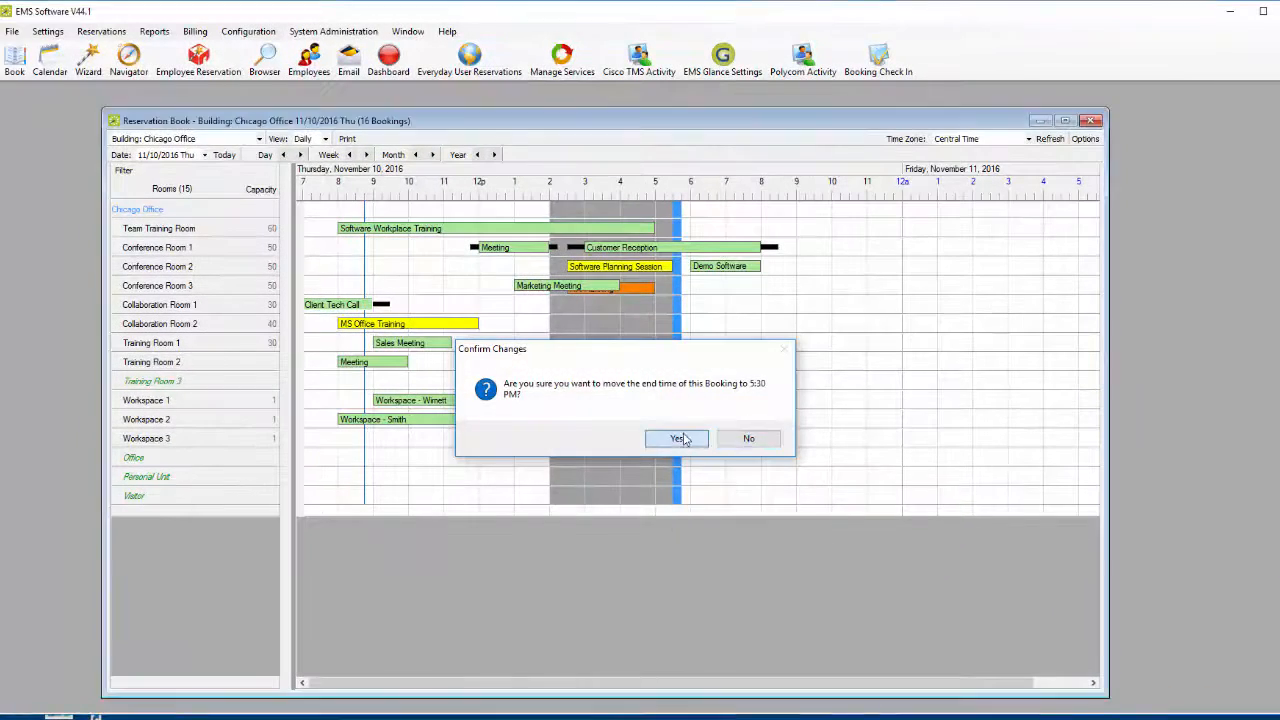
Confirm extending the Visiting Staff booking in Workspace 3 to end at 5:30 PM.
click(676, 438)
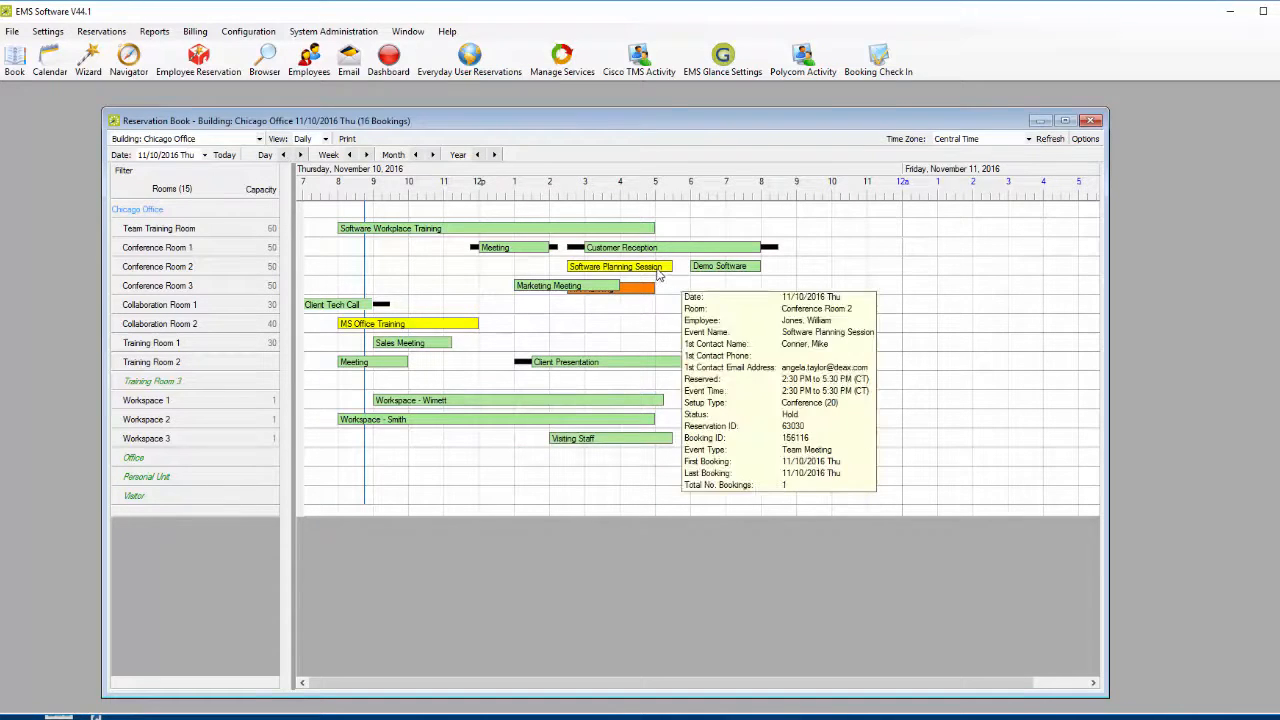
Change the Software Planning Session's status from hold to Confirmed and acknowledge the success message.
right_click(615, 266)
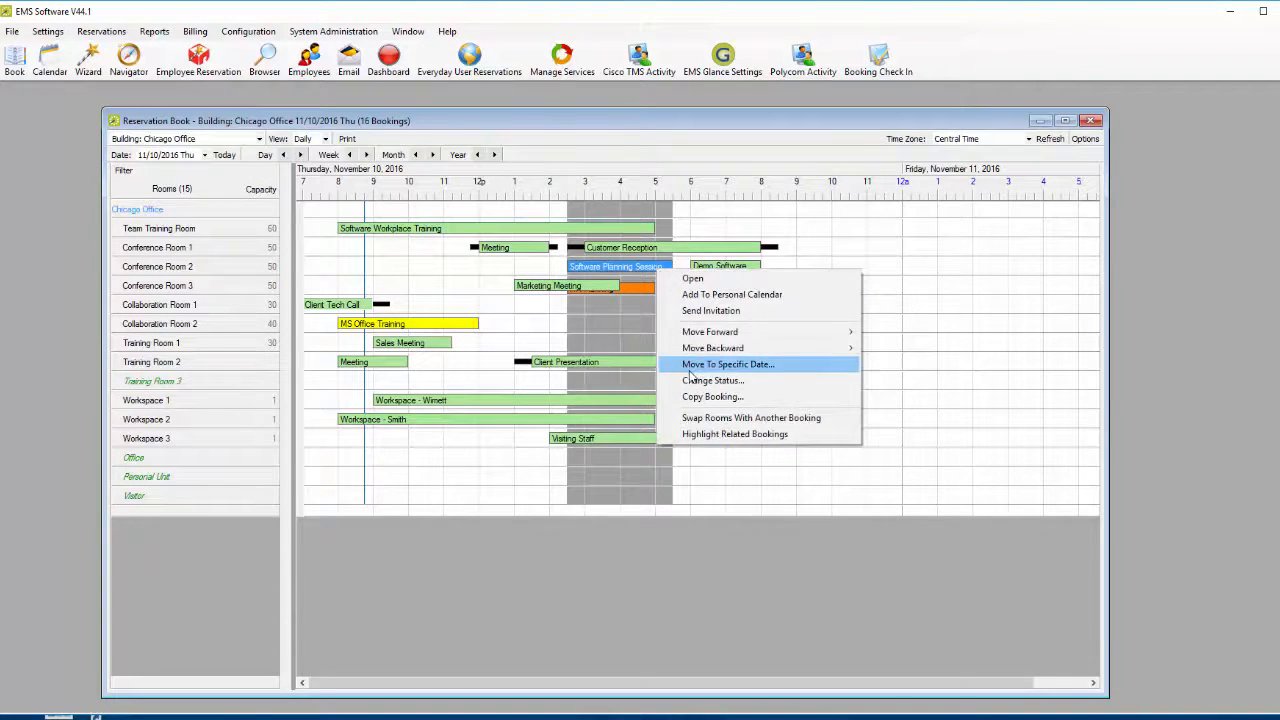
click(729, 380)
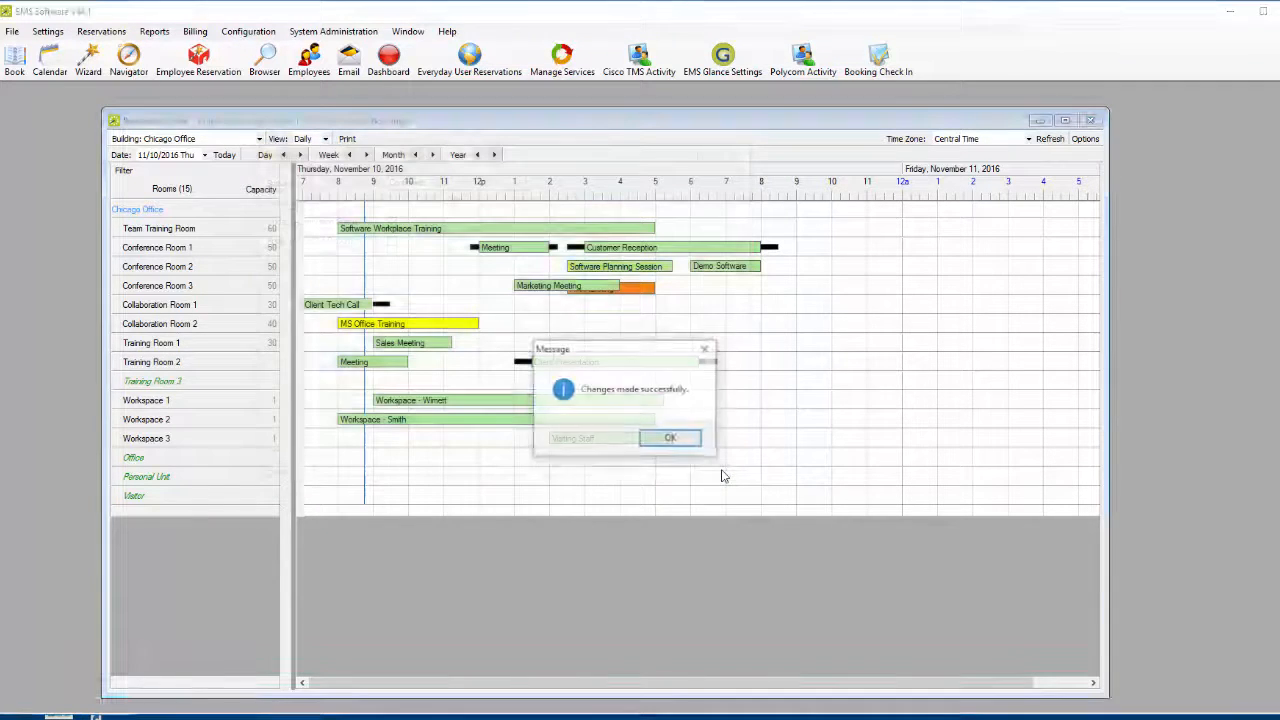
click(670, 437)
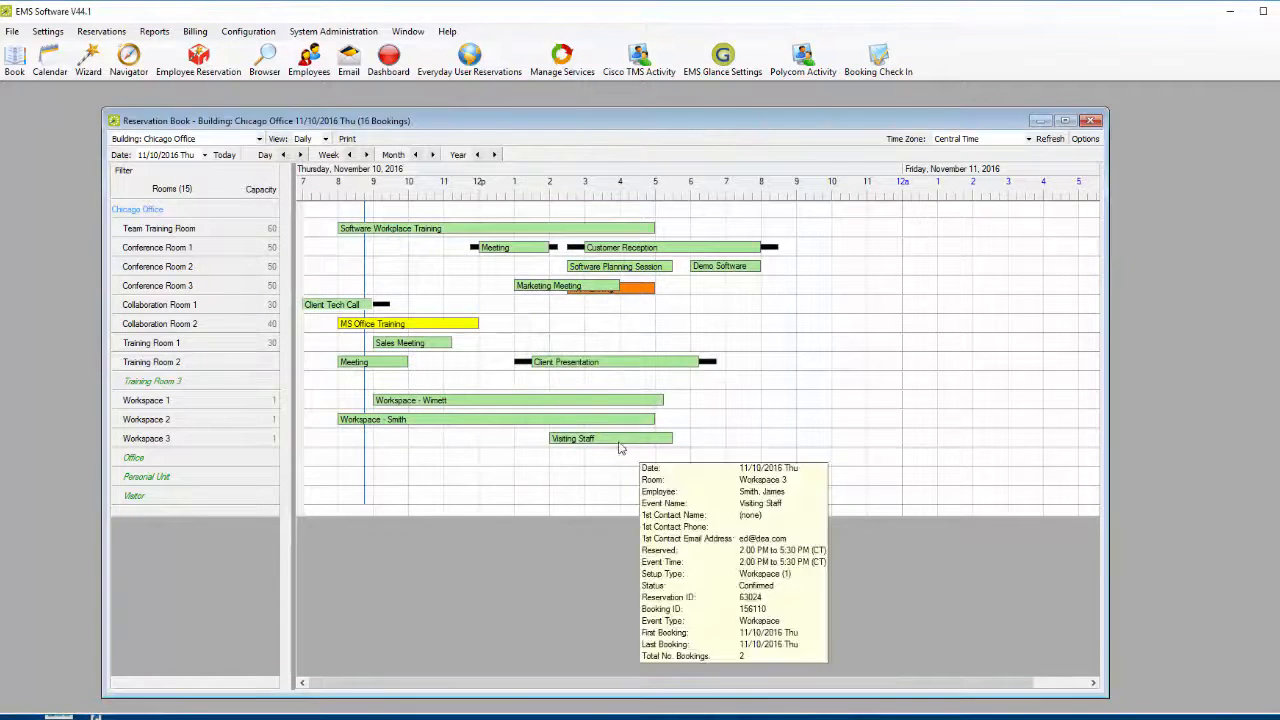
mouse_move(431, 407)
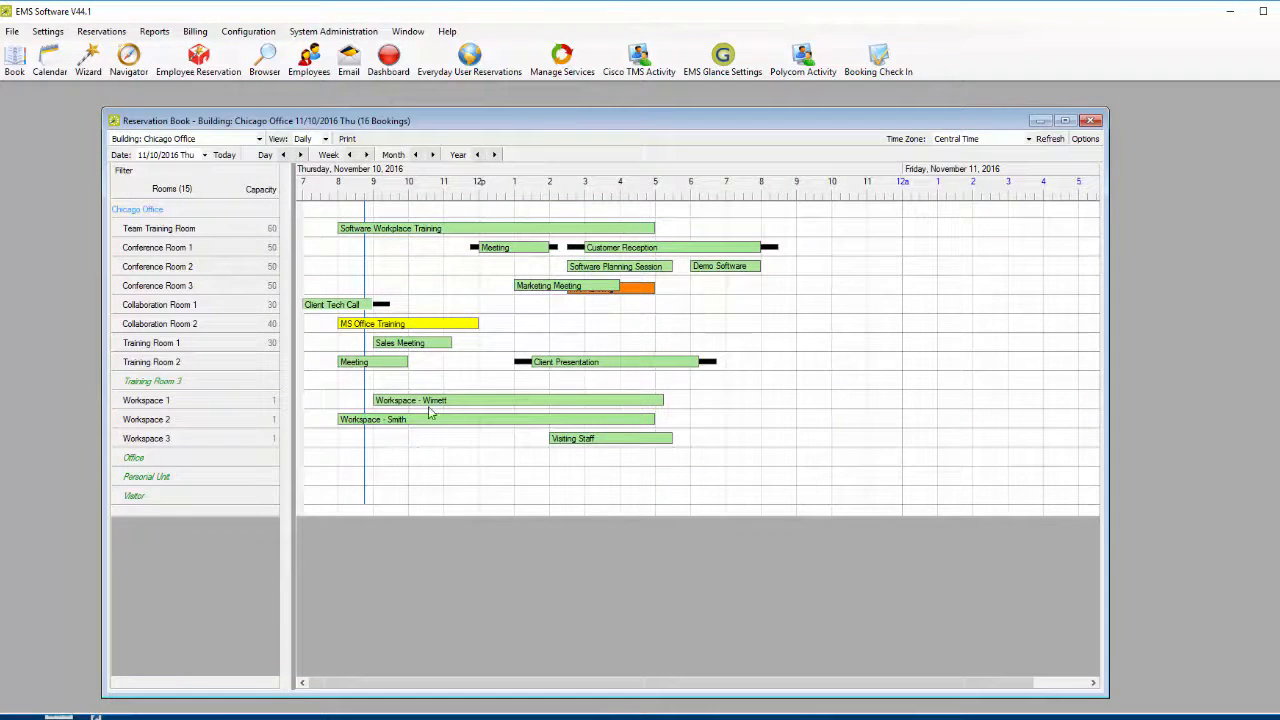
Swap rooms between the Workspace - Smith booking and the Workspace - Wimett booking.
right_click(430, 400)
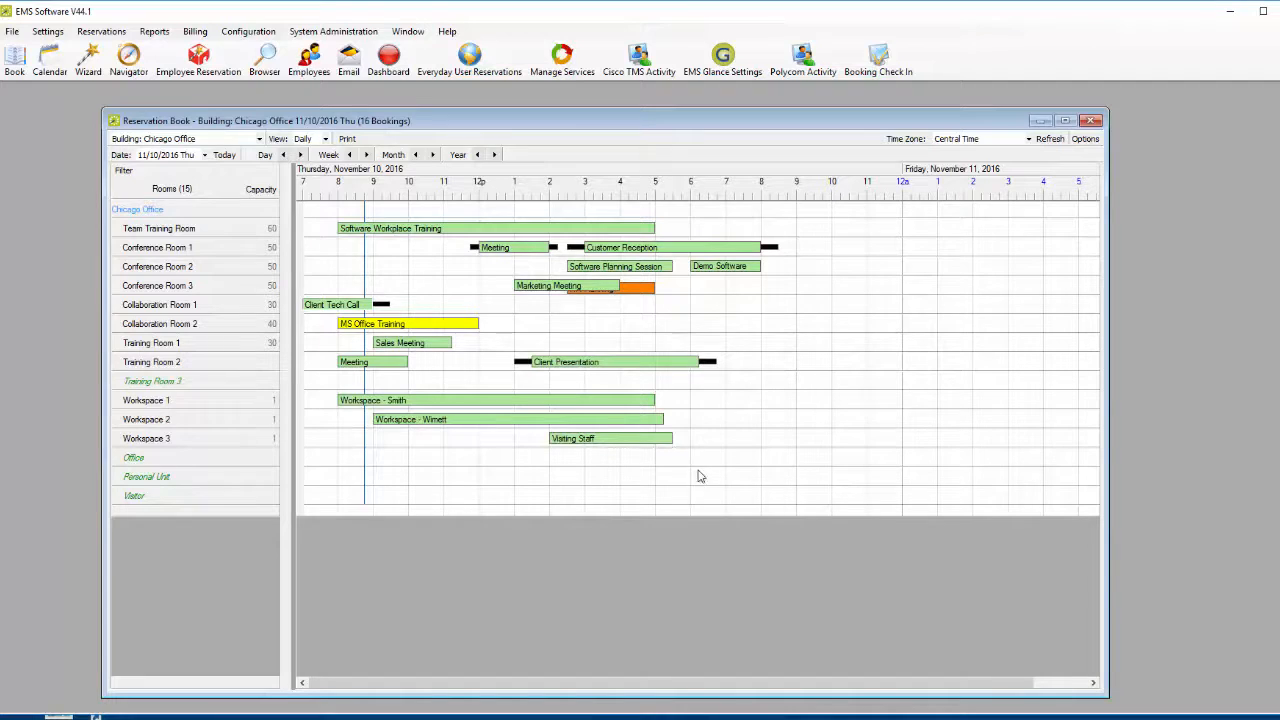
mouse_move(682, 461)
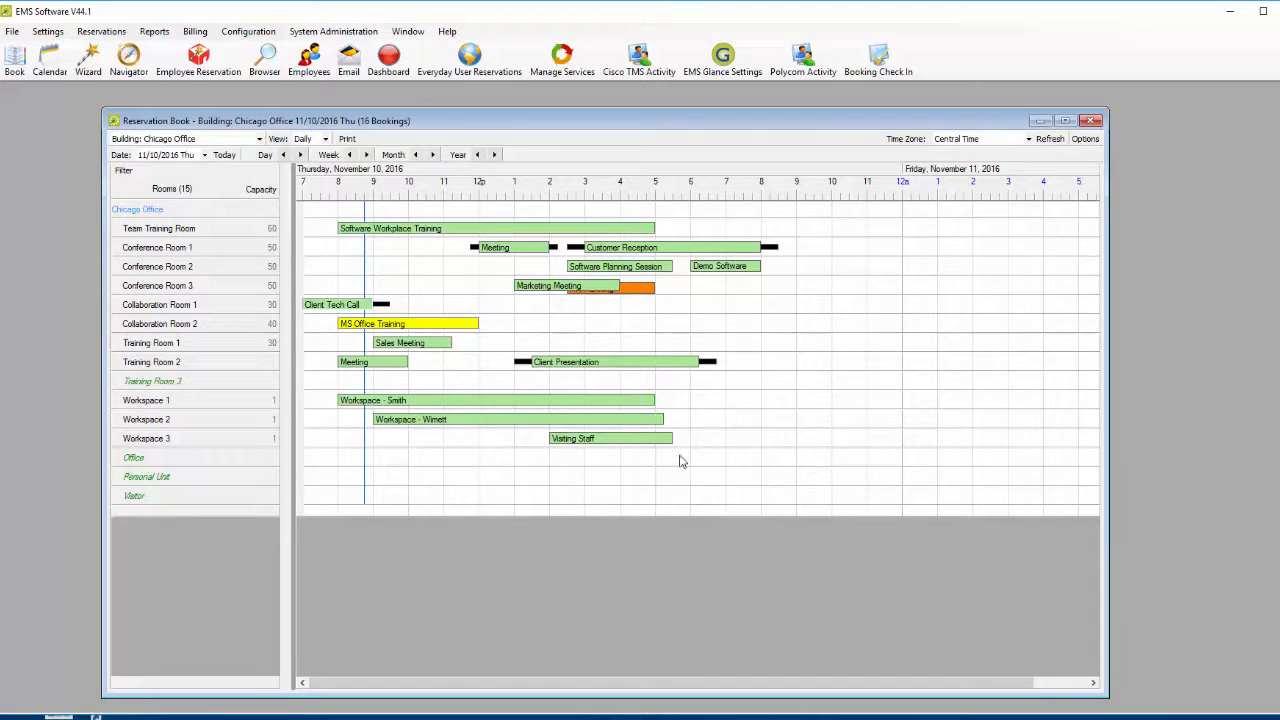
mouse_move(538, 324)
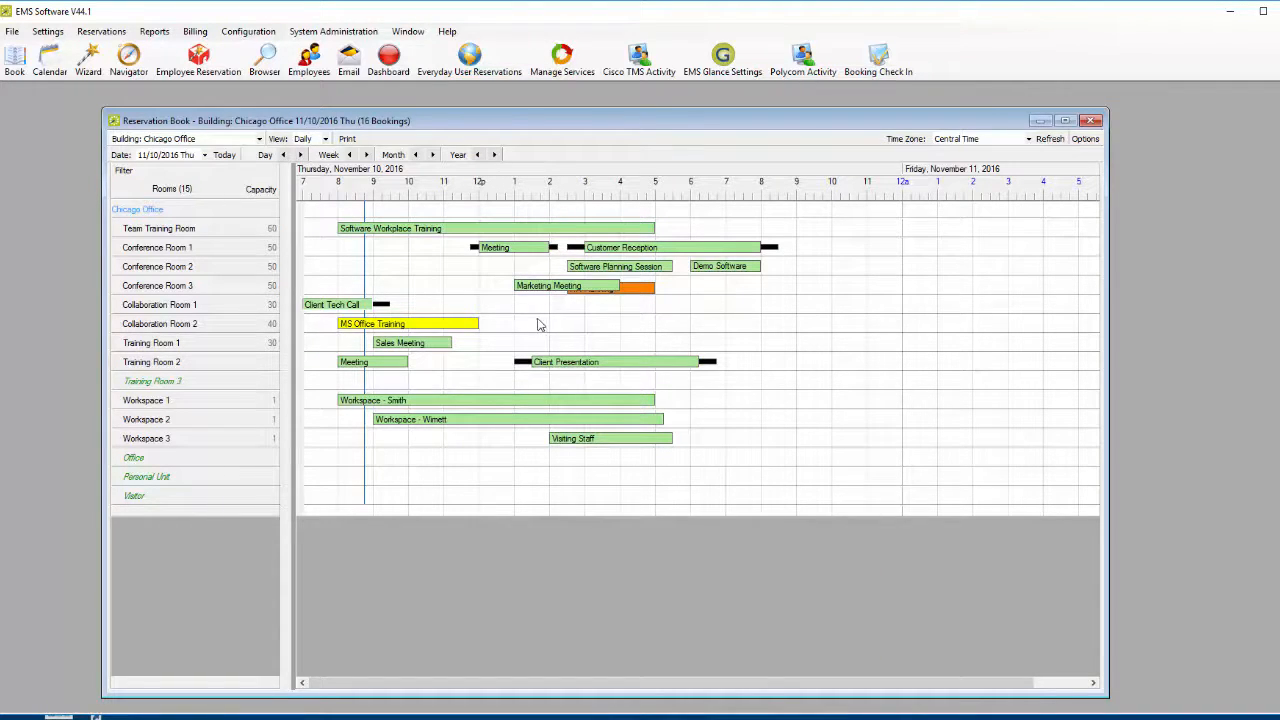